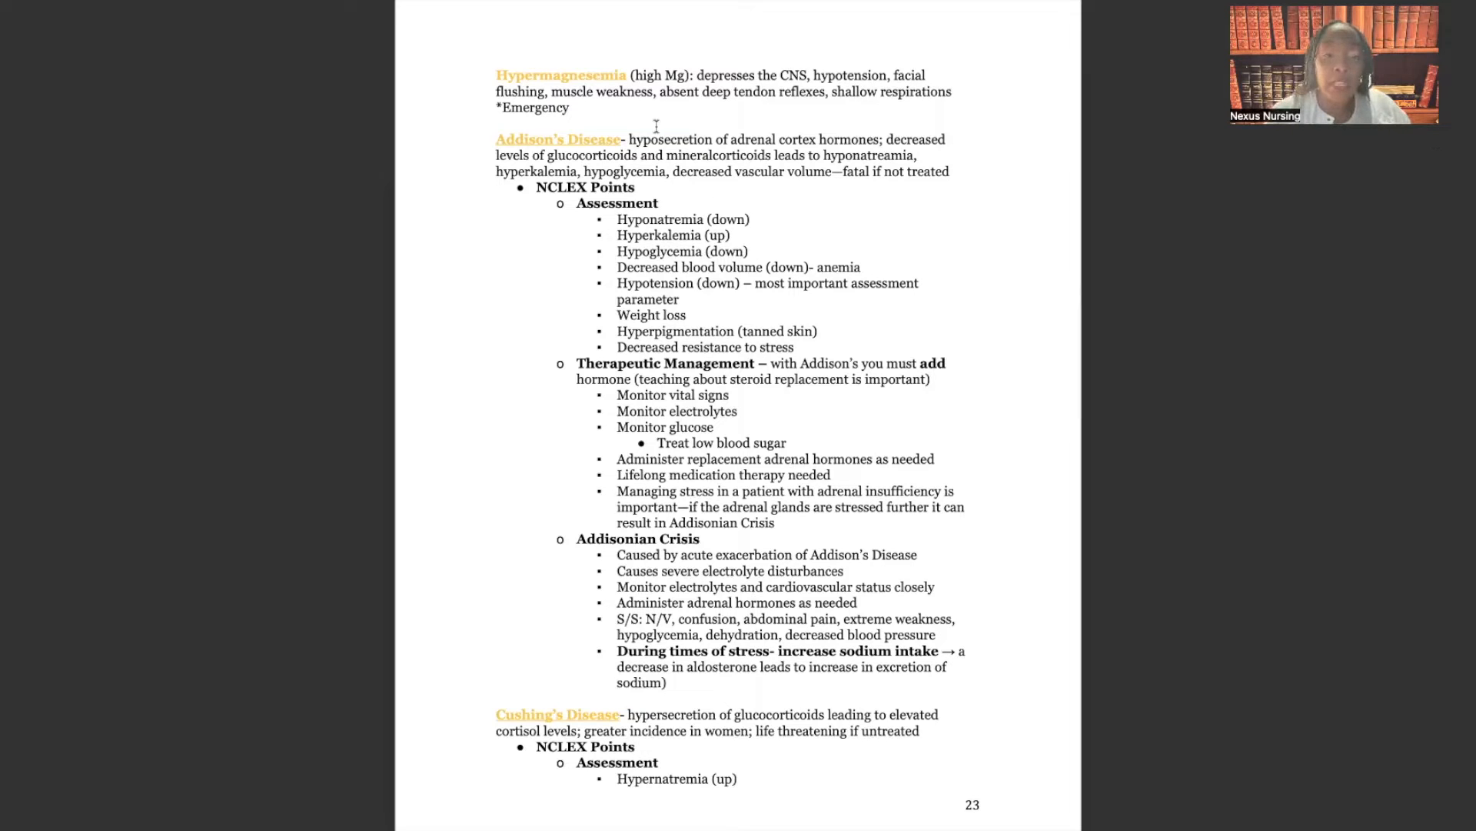
- Highlight the 'Addison's Disease' heading on page 23 of the nursing notes
{"action": "double_click", "coordinate": [557, 139]}
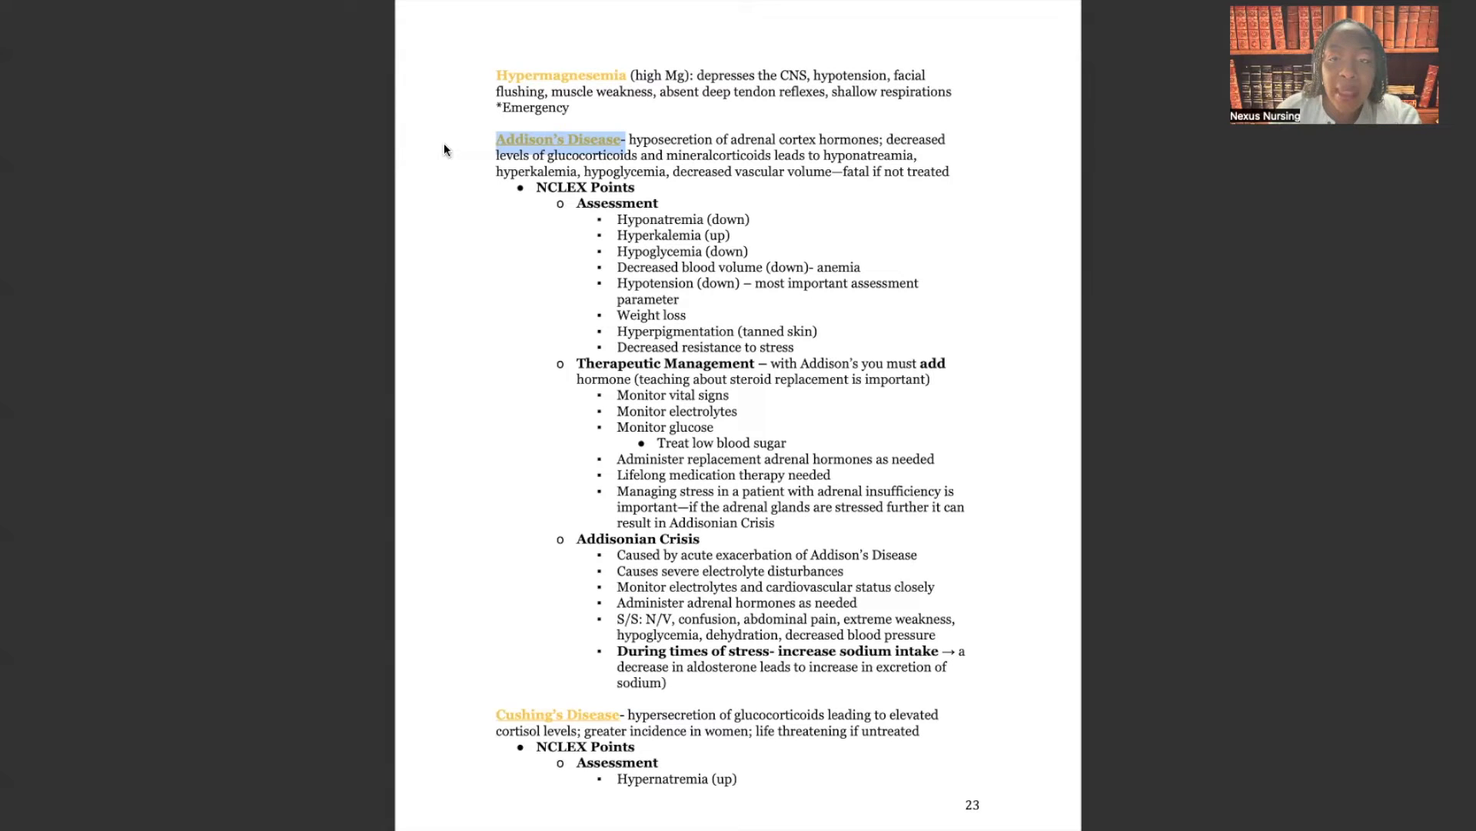
{"action": "mouse_move", "coordinate": [458, 153]}
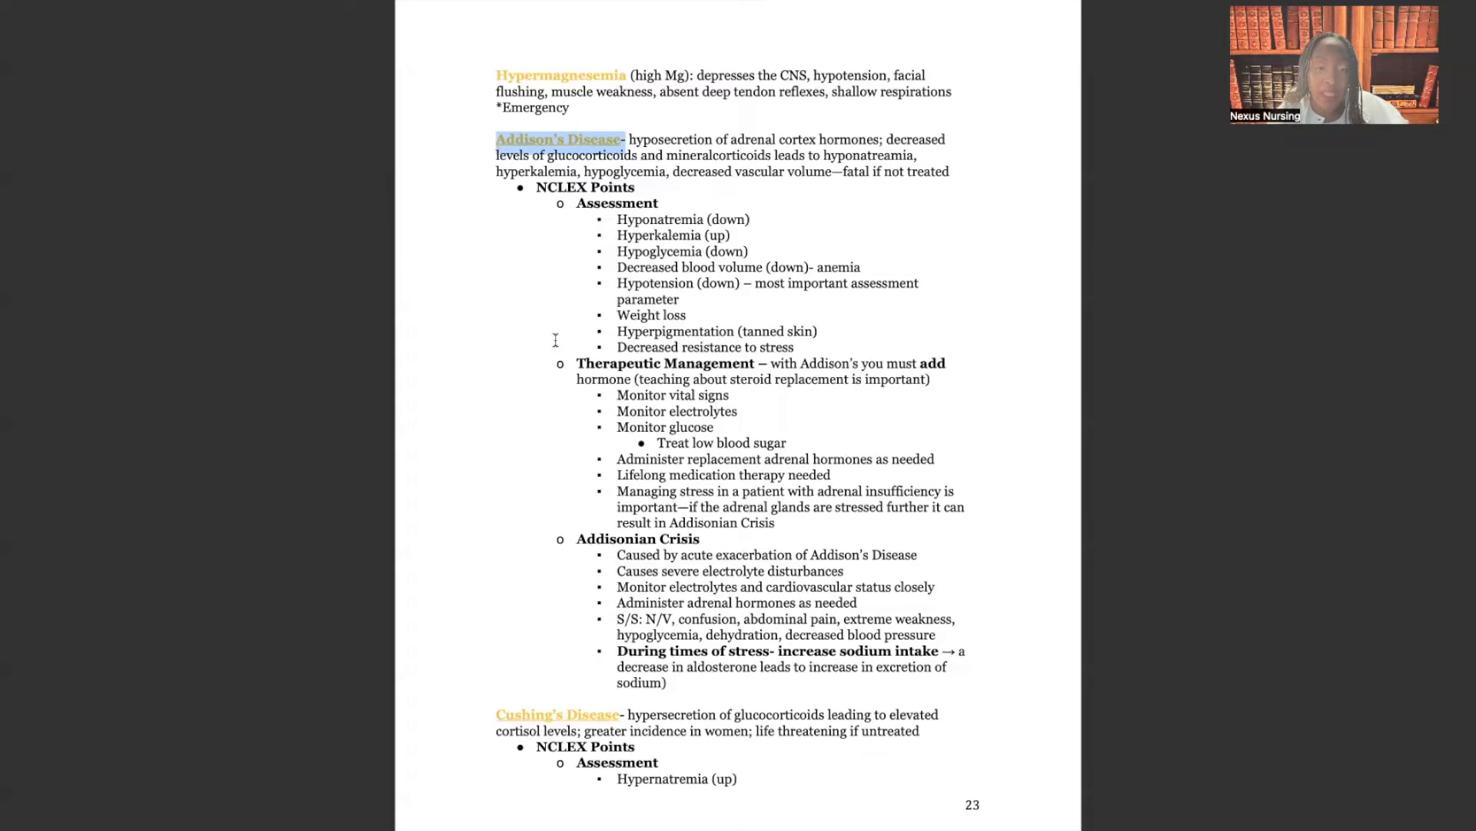
{"action": "double_click", "coordinate": [661, 363]}
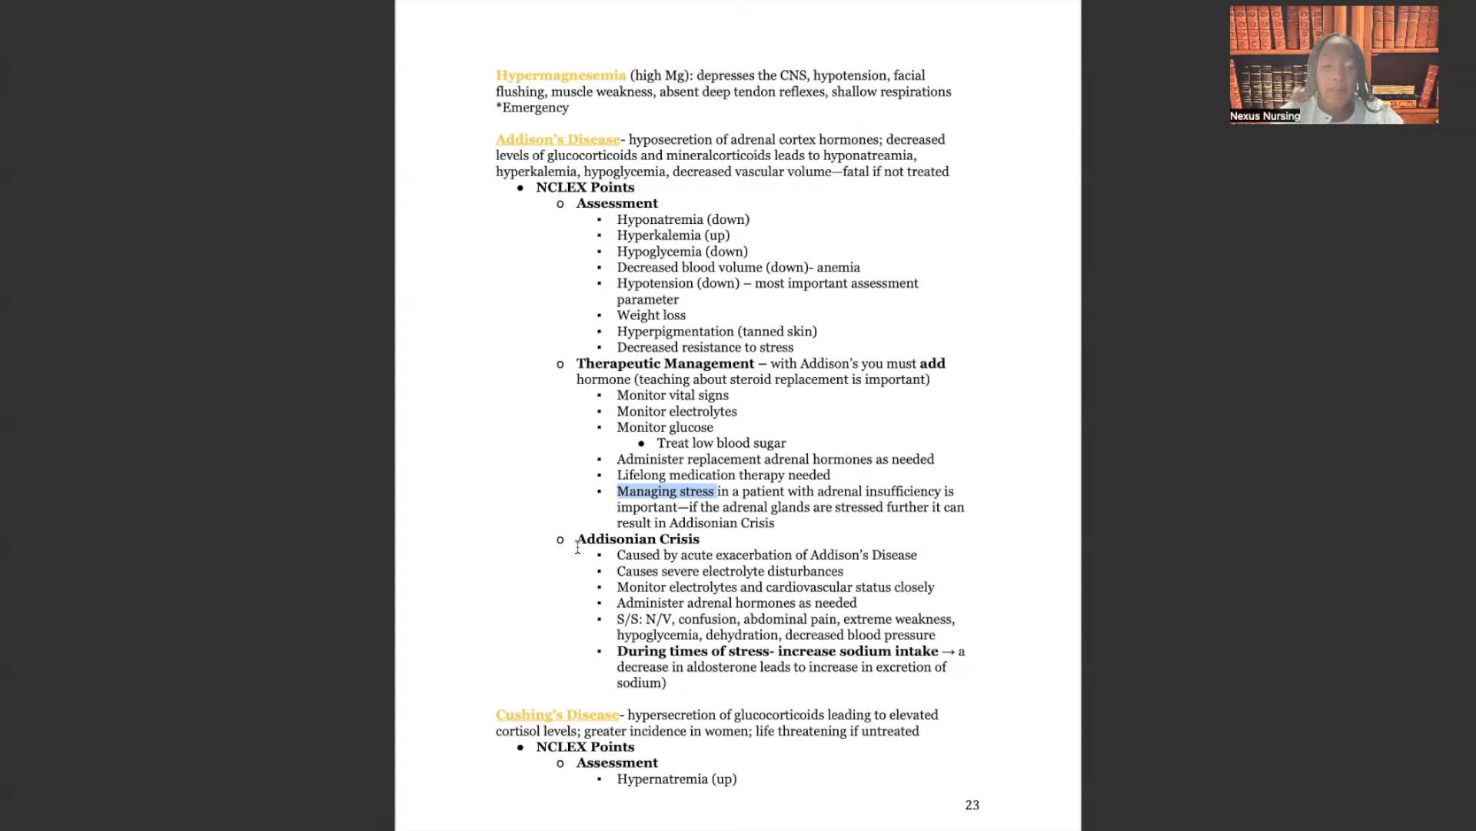
- Highlight the 'Addisonian Crisis' heading and the word 'severe' in its electrolyte bullet
{"action": "double_click", "coordinate": [638, 538]}
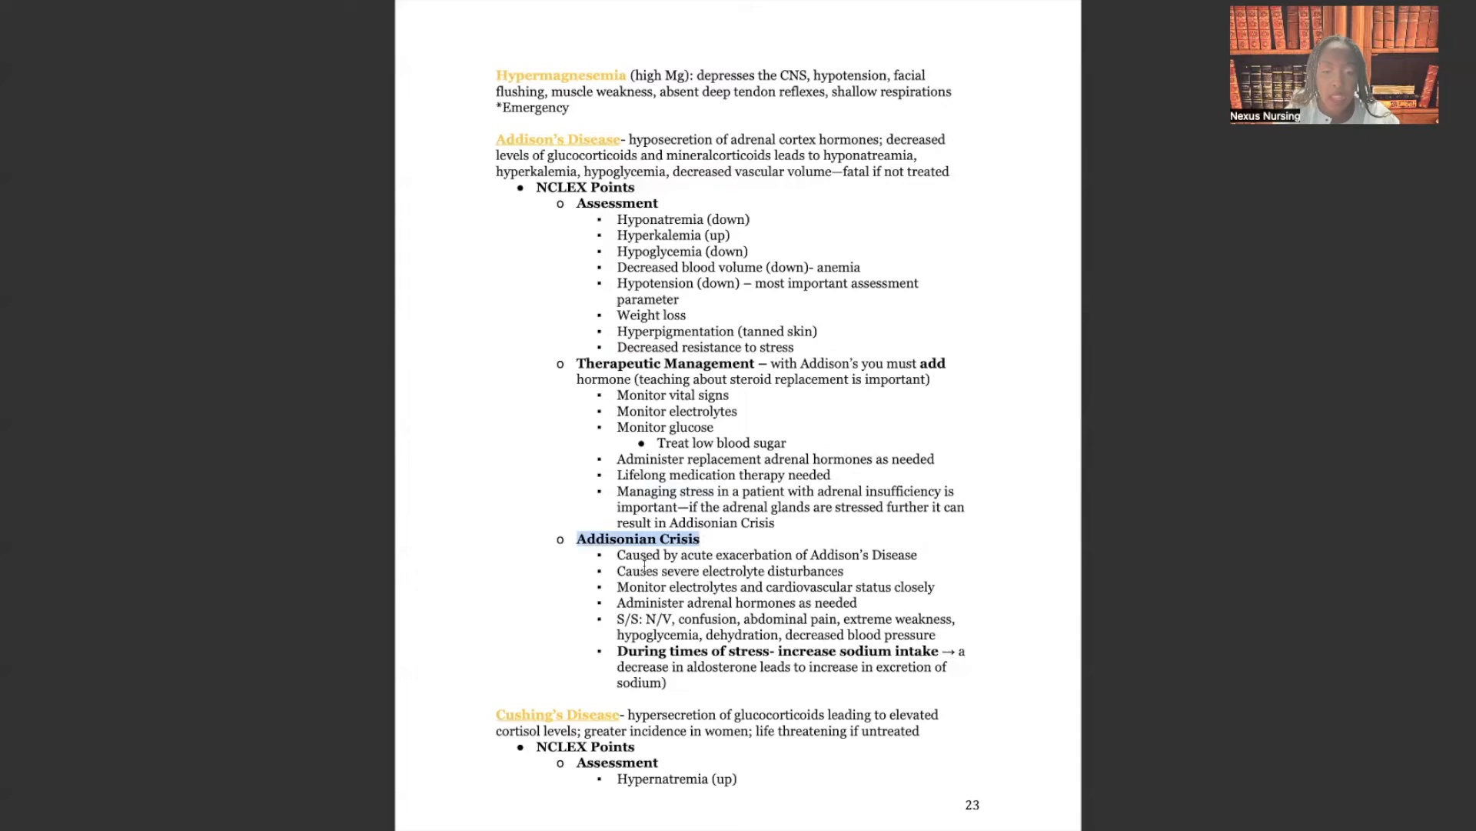
{"action": "double_click", "coordinate": [680, 572]}
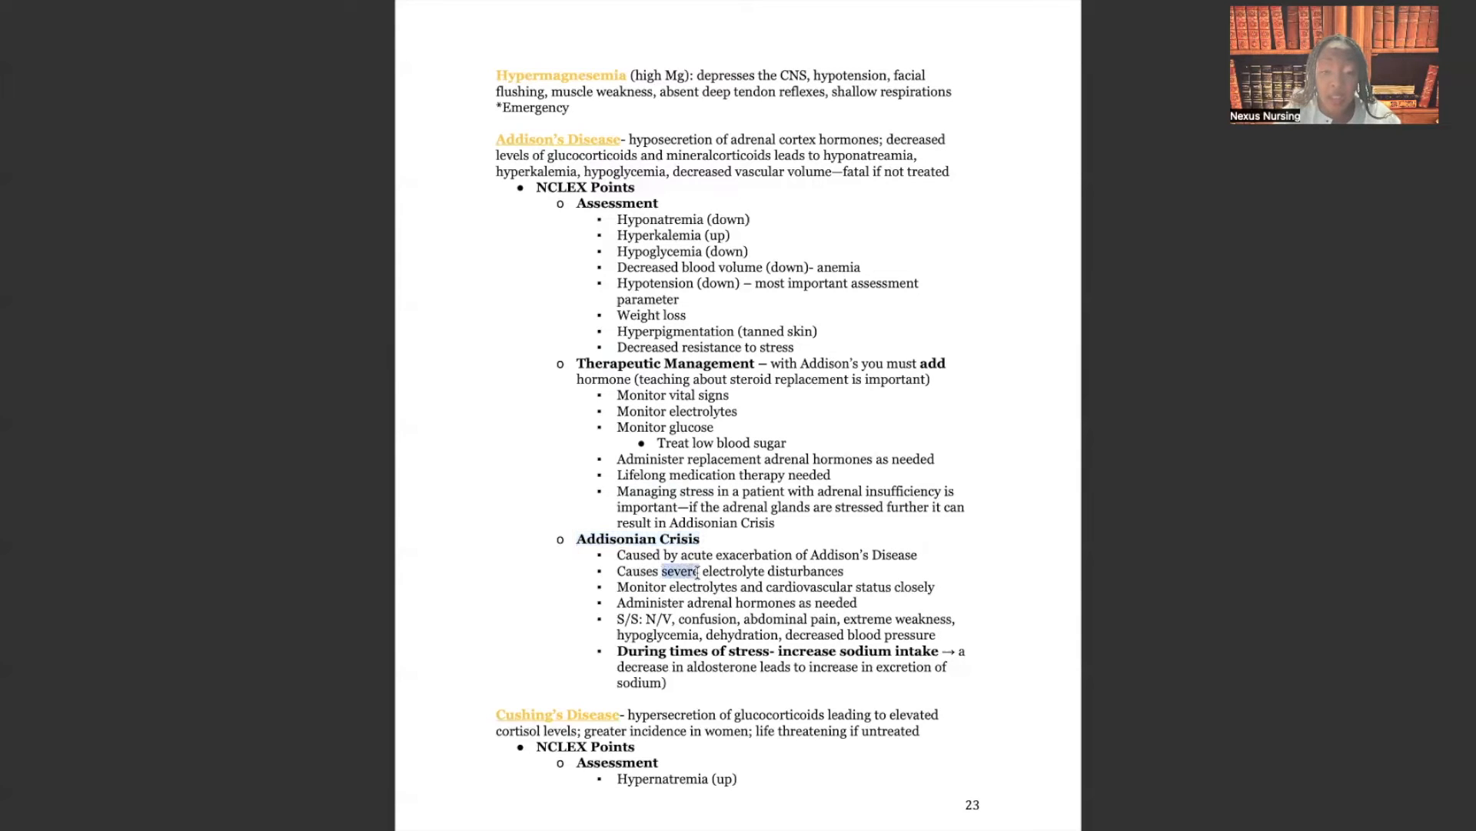
{"action": "left_click_drag", "start_coordinate": [663, 570], "coordinate": [758, 570]}
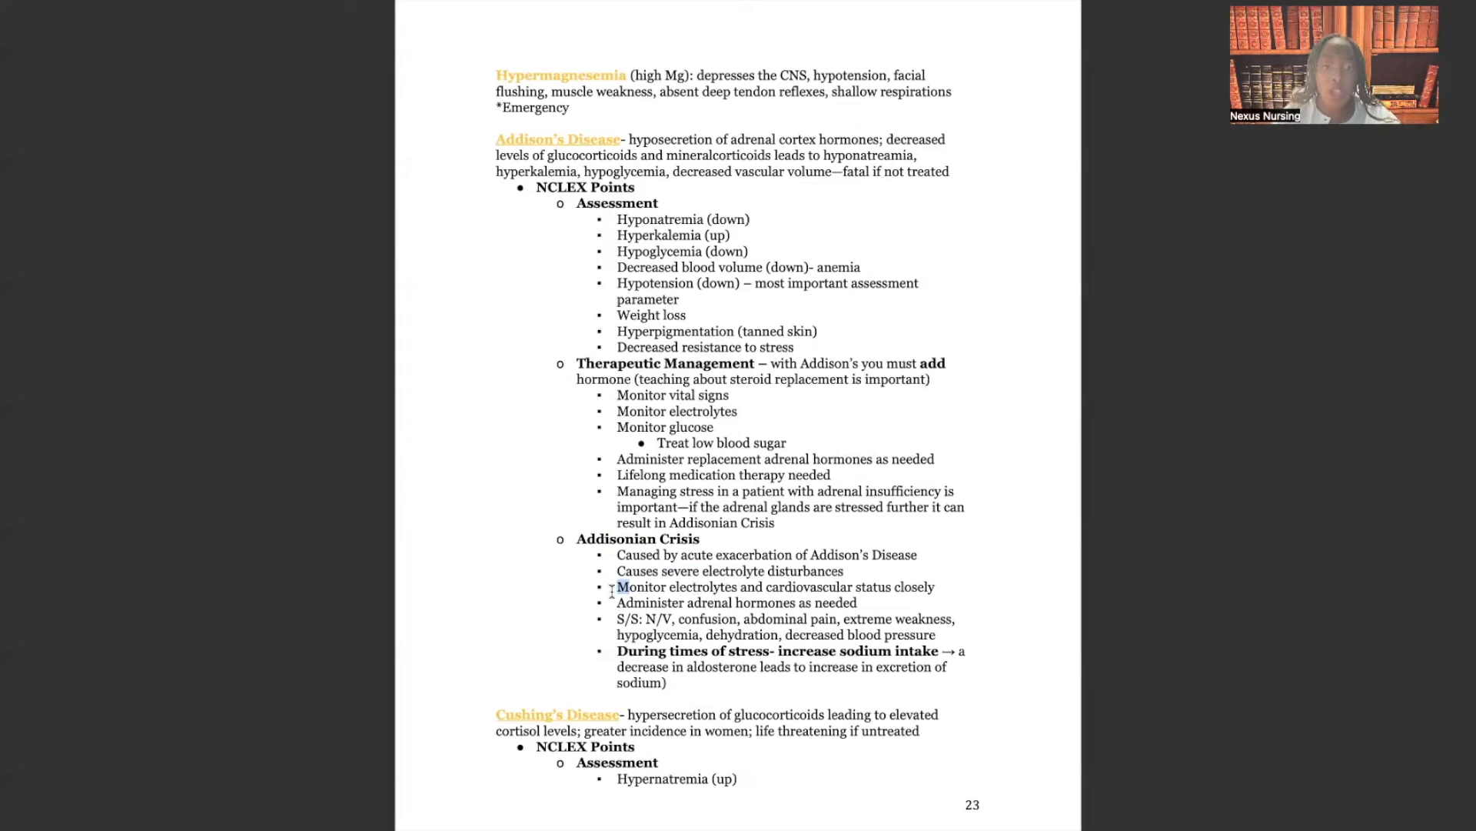
{"action": "mouse_move", "coordinate": [611, 618]}
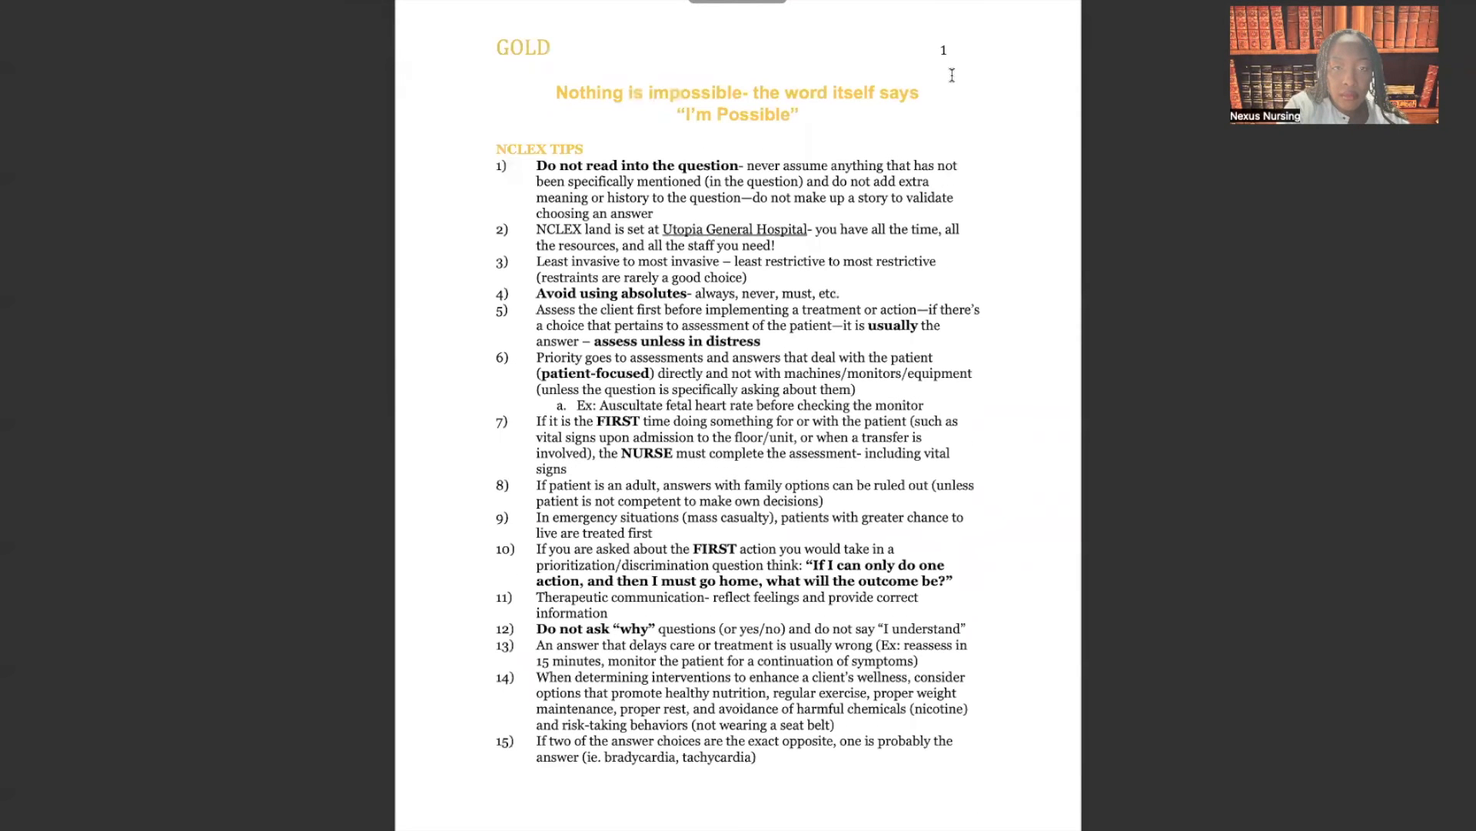
- Scroll down past pages 21 and 22 to bring page 23's Addison's Disease notes into view
{"action": "scroll", "scroll_direction": "down", "scroll_amount": 3}
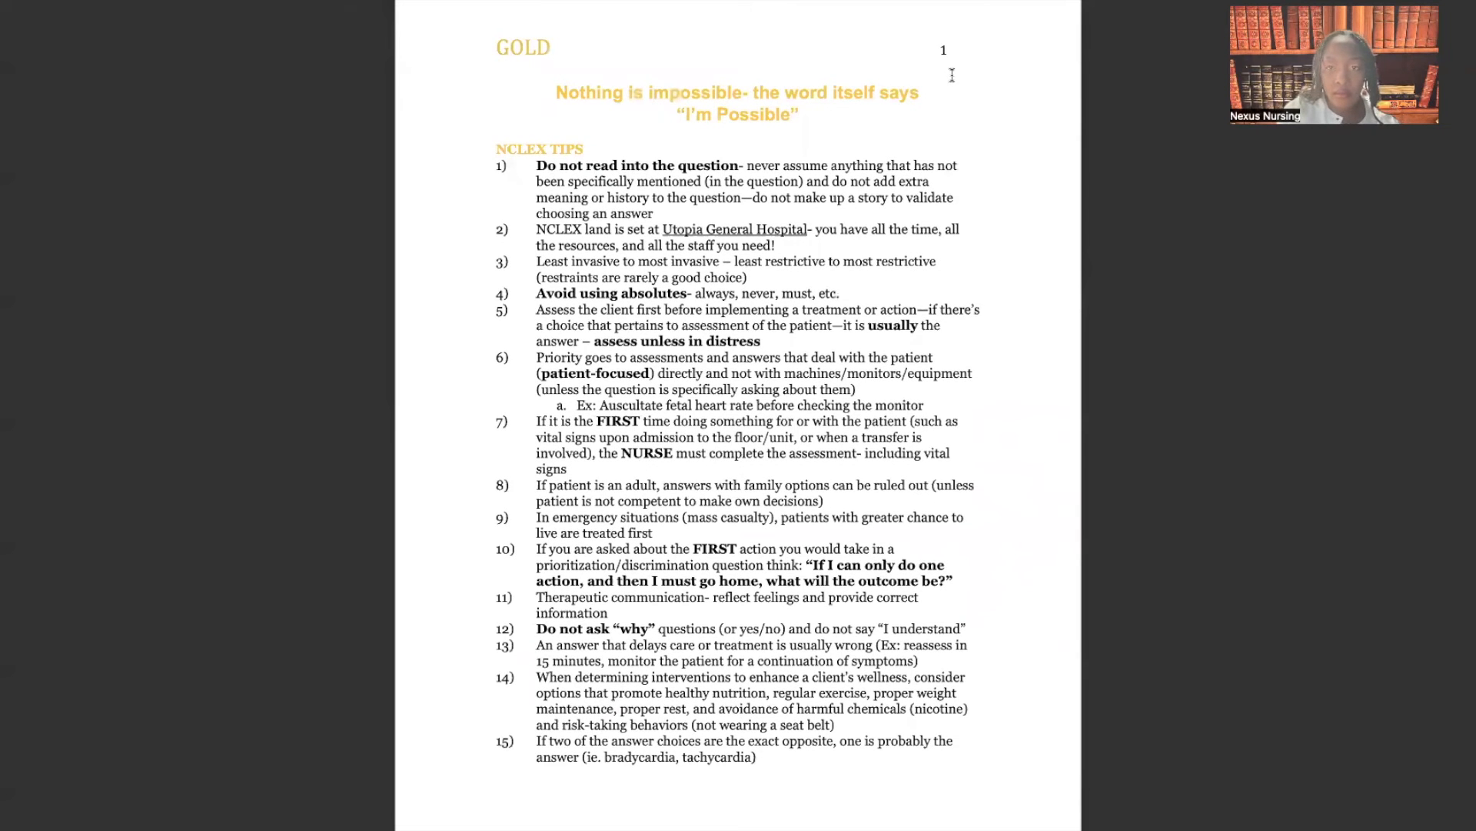
{"action": "scroll", "scroll_direction": "down", "scroll_amount": 3}
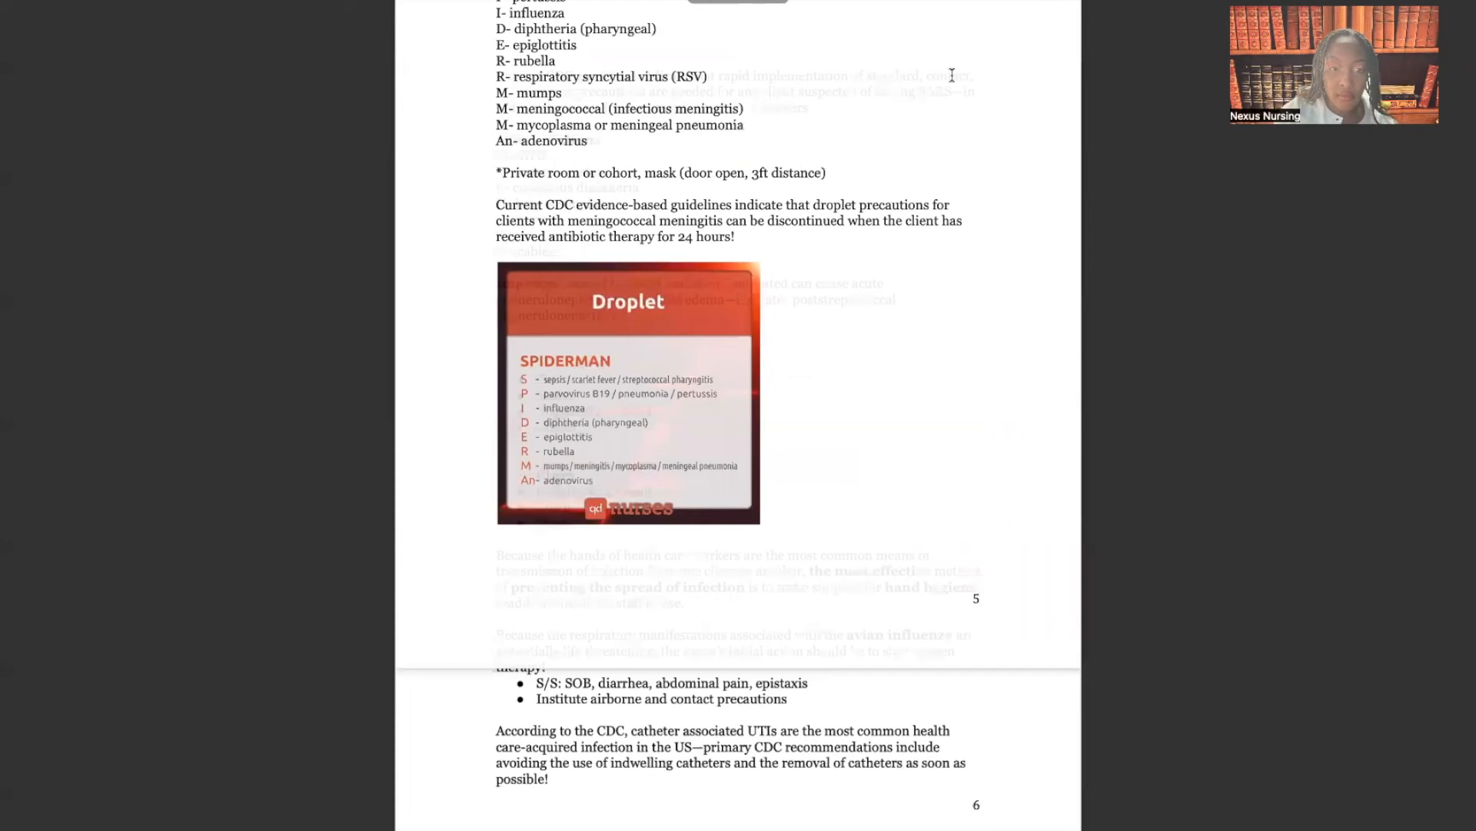
{"action": "scroll", "scroll_direction": "down", "scroll_amount": 3}
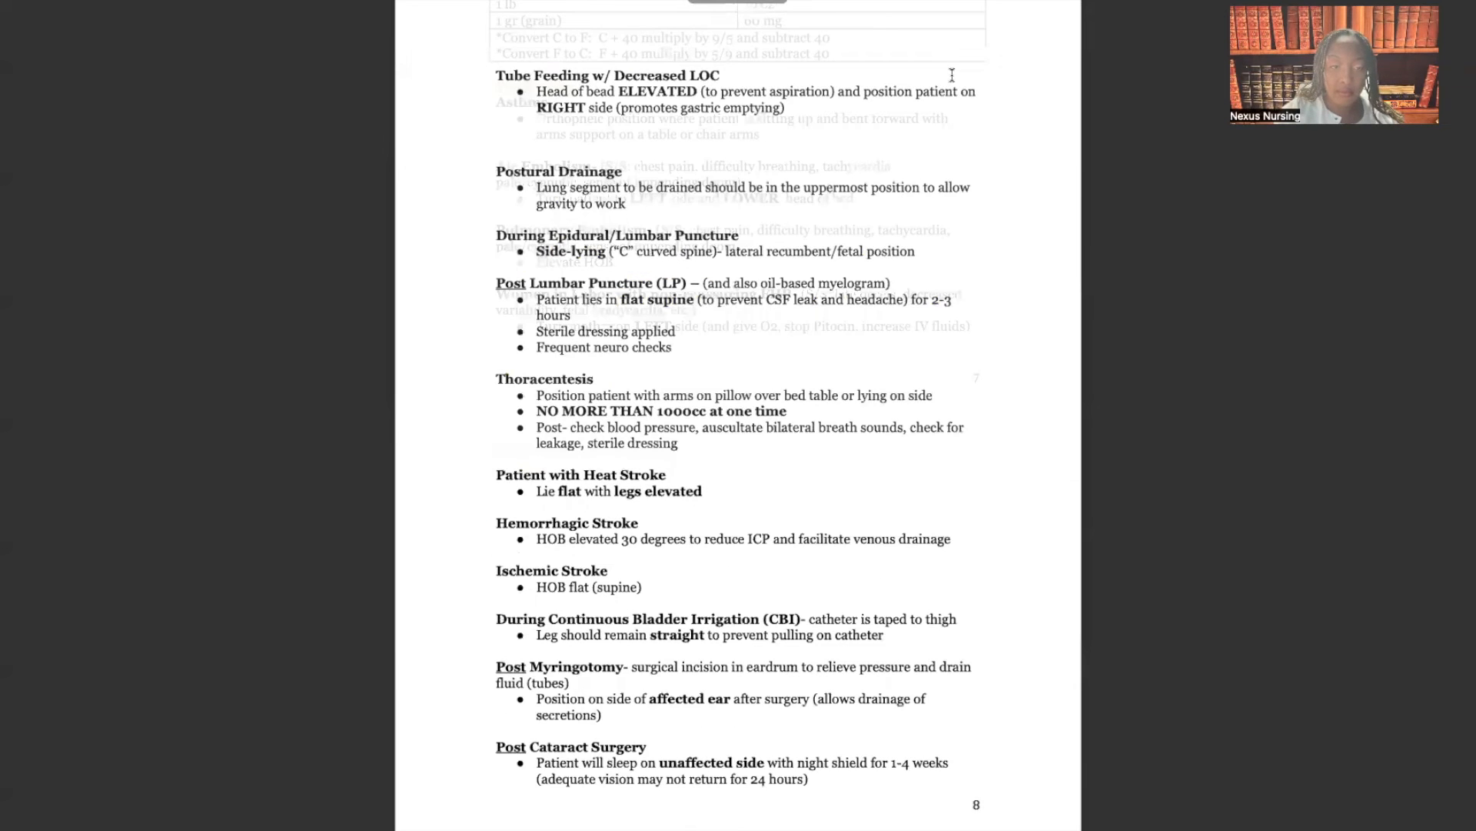
{"action": "scroll", "scroll_direction": "down", "scroll_amount": 3}
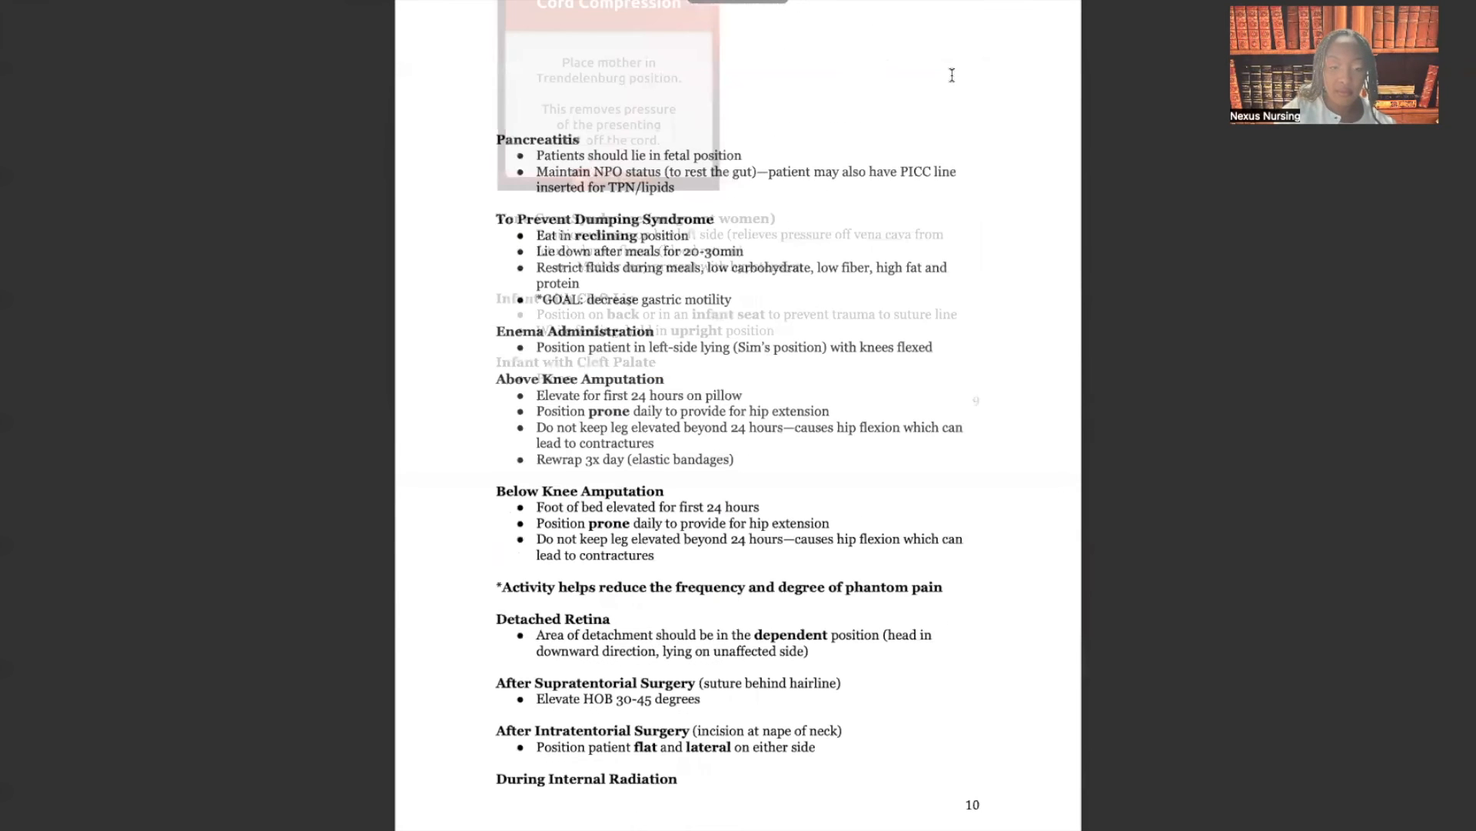
{"action": "scroll", "scroll_direction": "down", "scroll_amount": 3}
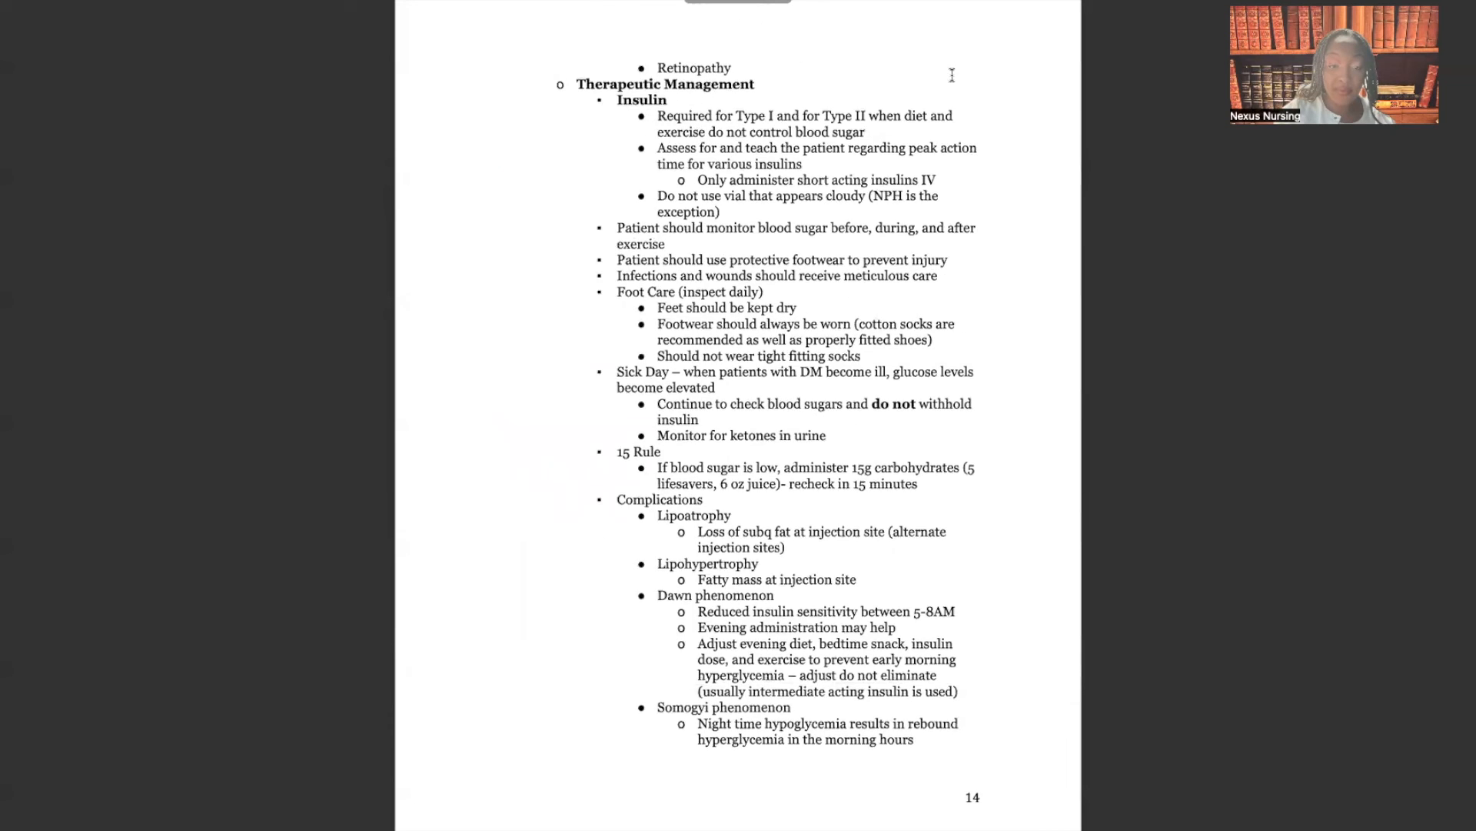
{"action": "scroll", "scroll_direction": "down", "scroll_amount": 3}
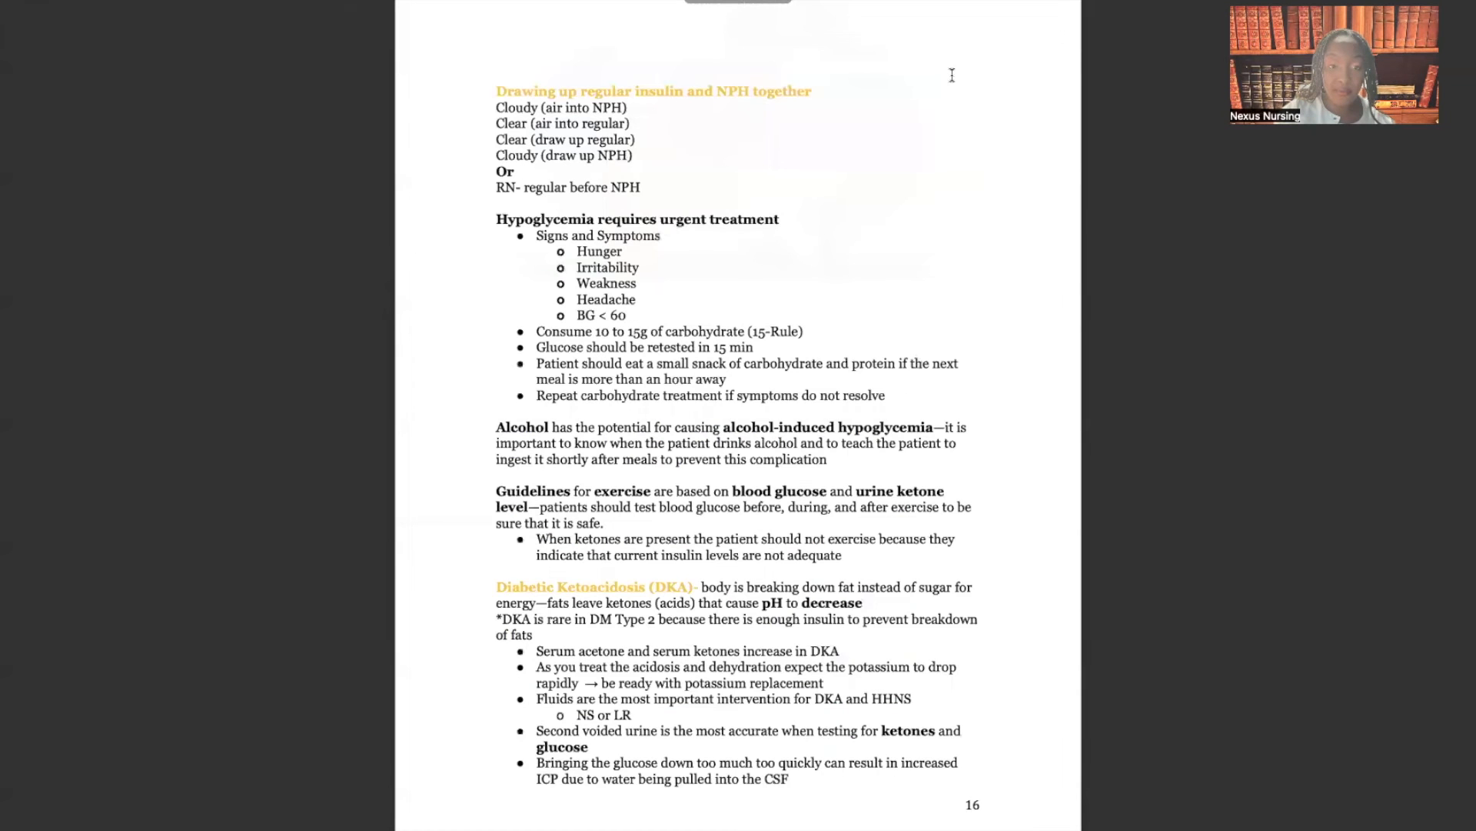
{"action": "scroll", "scroll_direction": "down", "scroll_amount": 3}
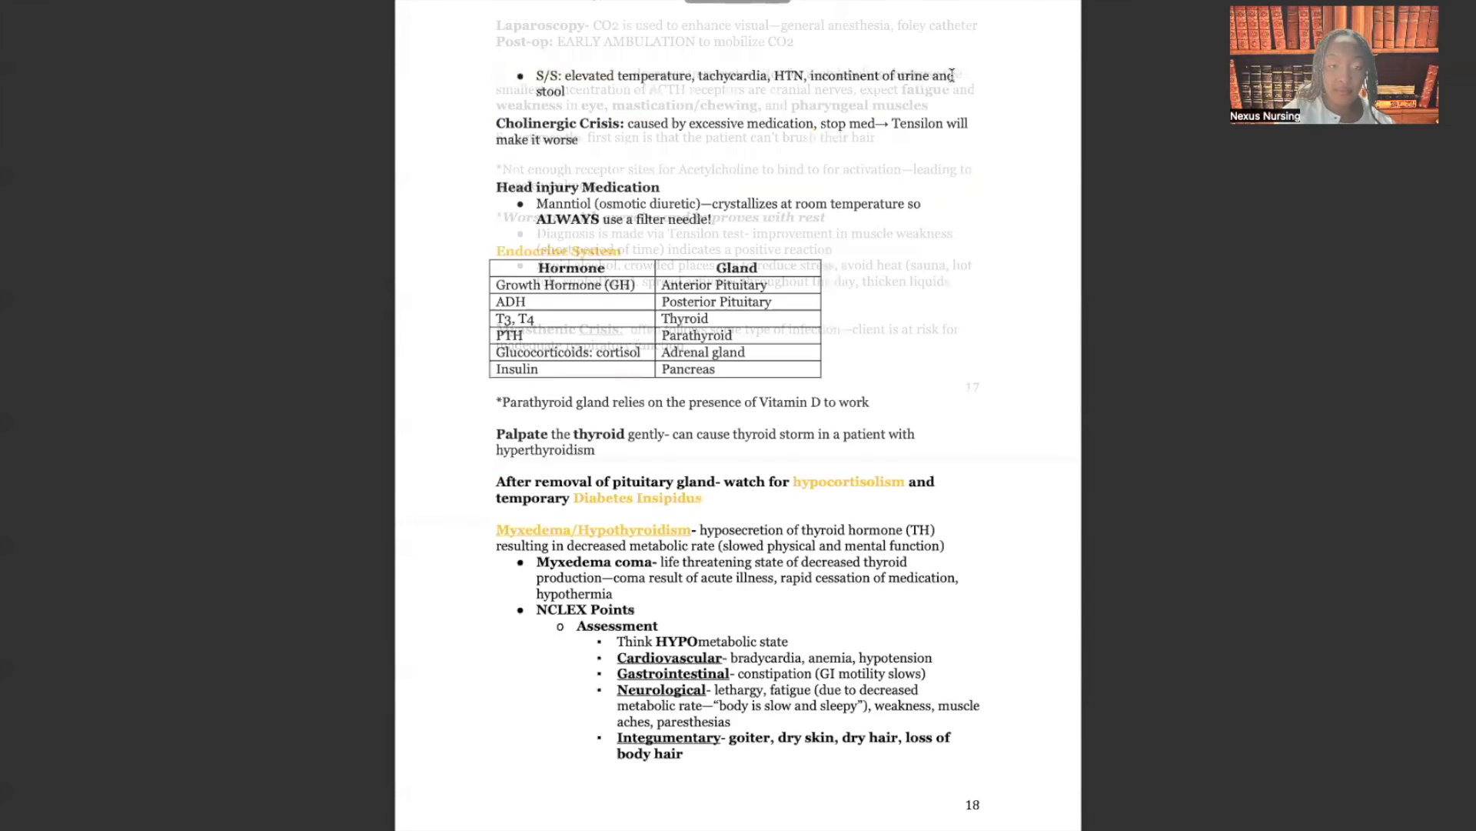
{"action": "scroll", "scroll_direction": "down", "scroll_amount": 3}
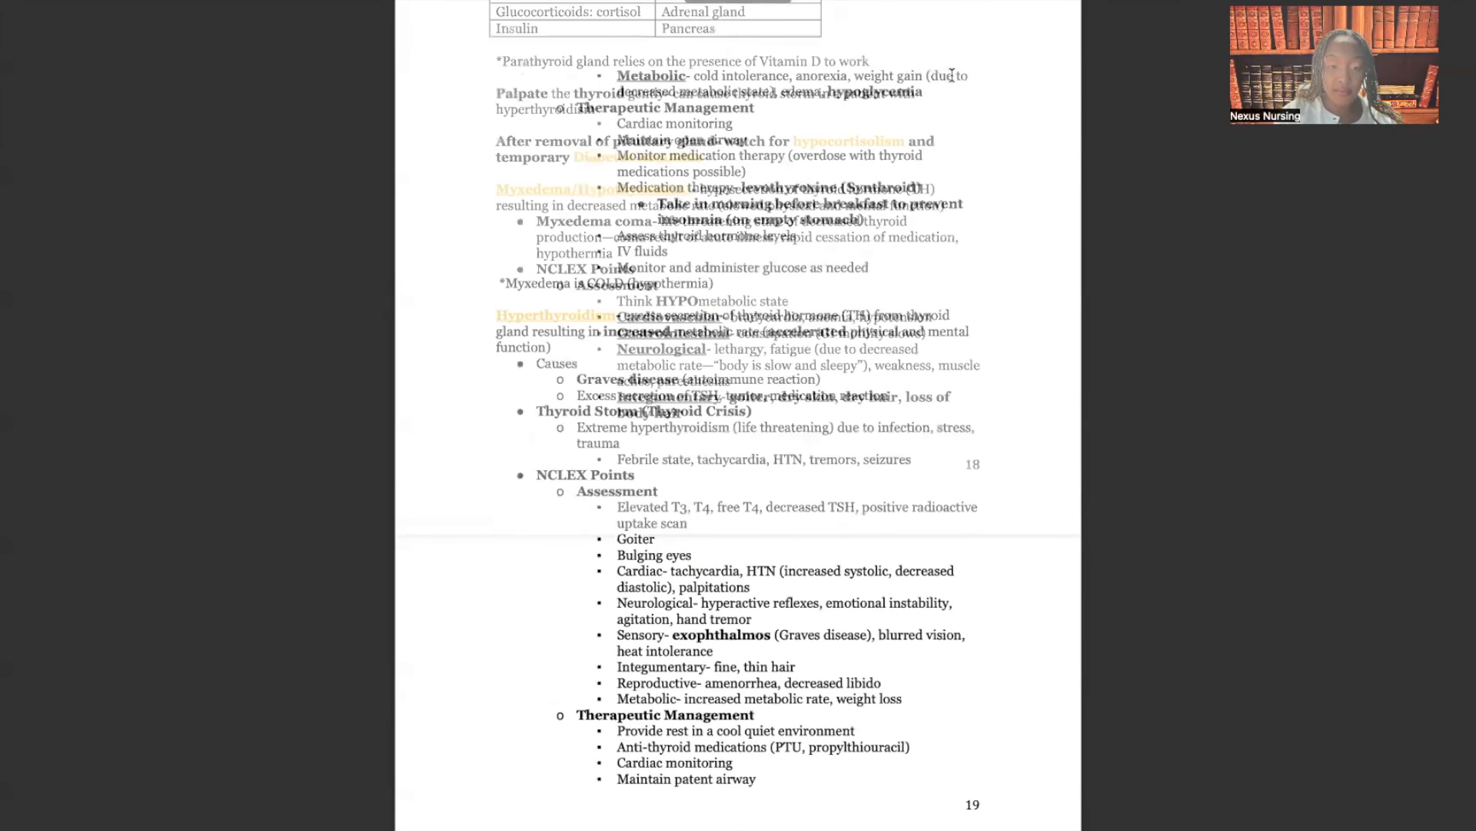
{"action": "scroll", "scroll_direction": "down", "scroll_amount": 3}
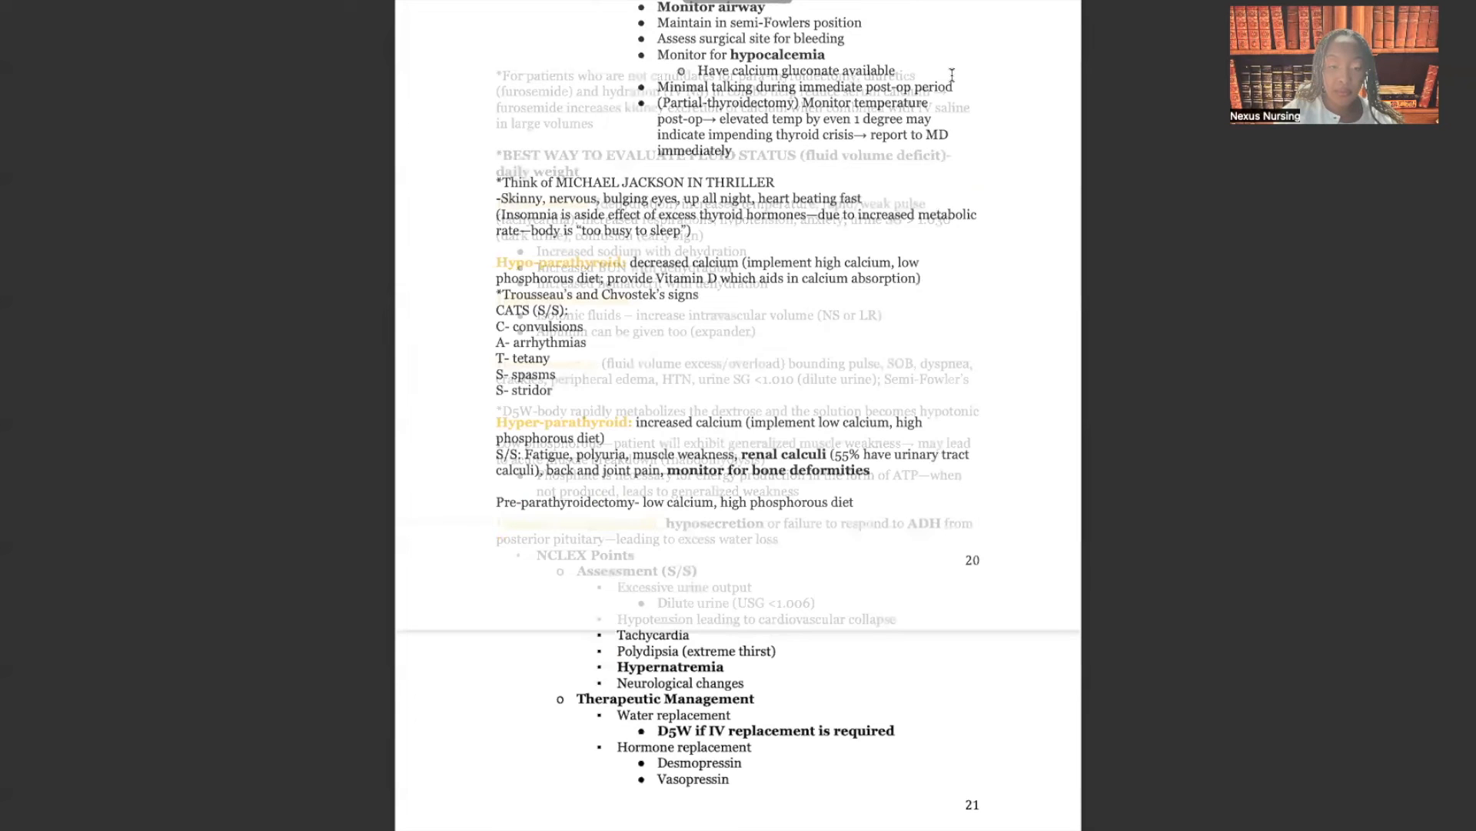
{"action": "scroll", "scroll_direction": "down", "scroll_amount": 3}
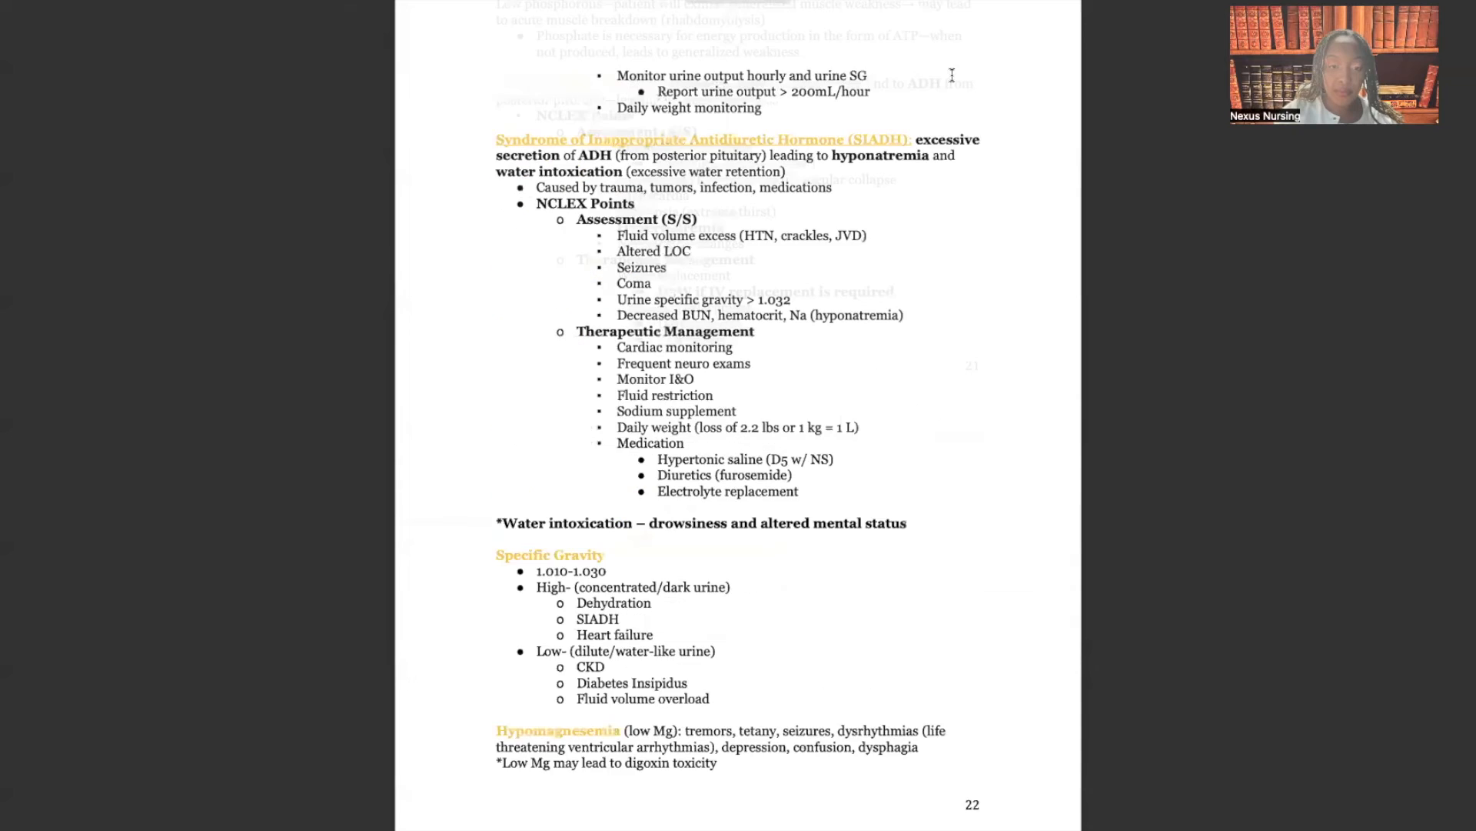
{"action": "scroll", "scroll_direction": "down", "scroll_amount": 3}
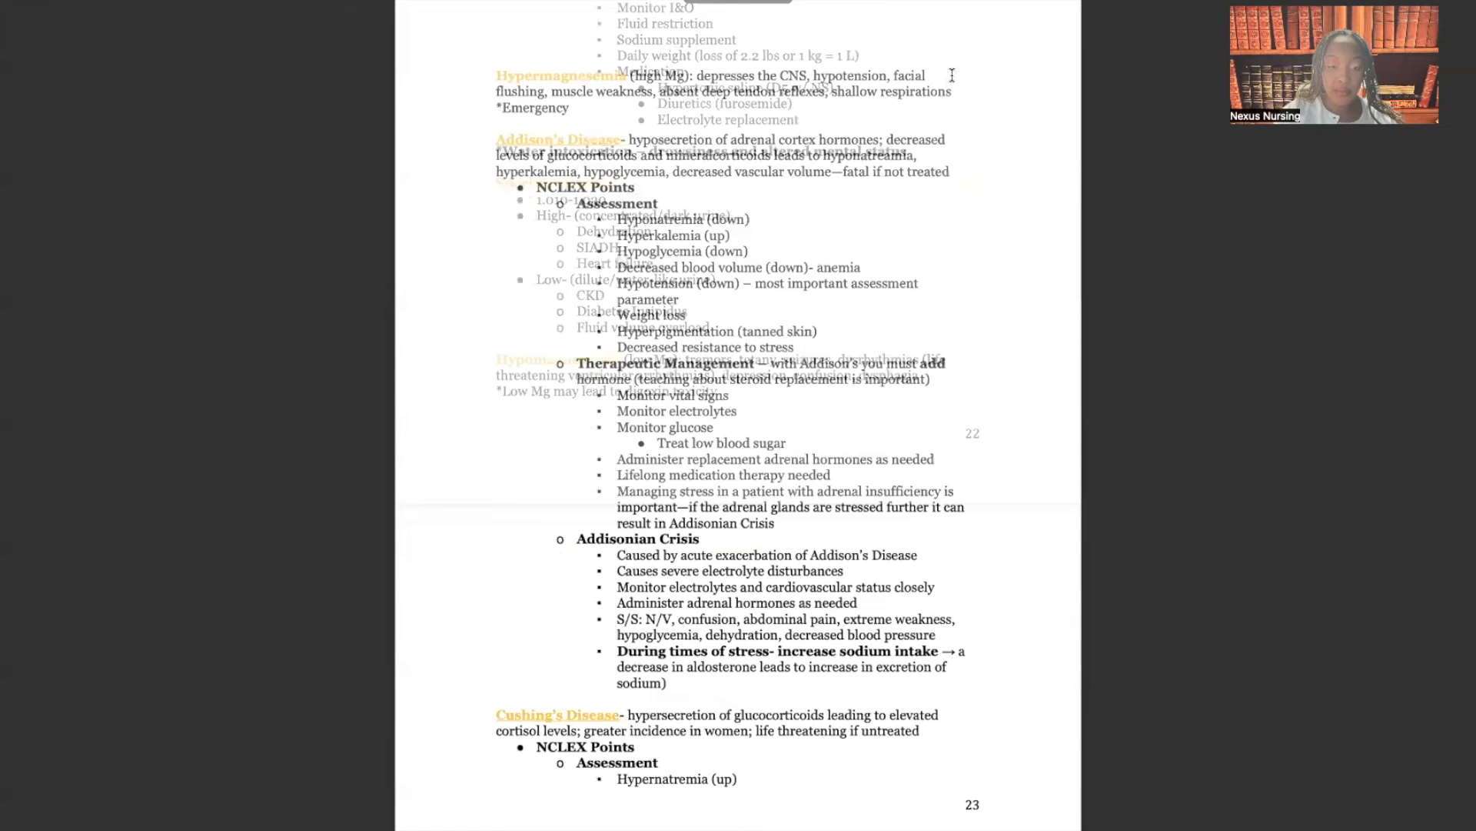
{"action": "scroll", "scroll_direction": "down", "scroll_amount": 3}
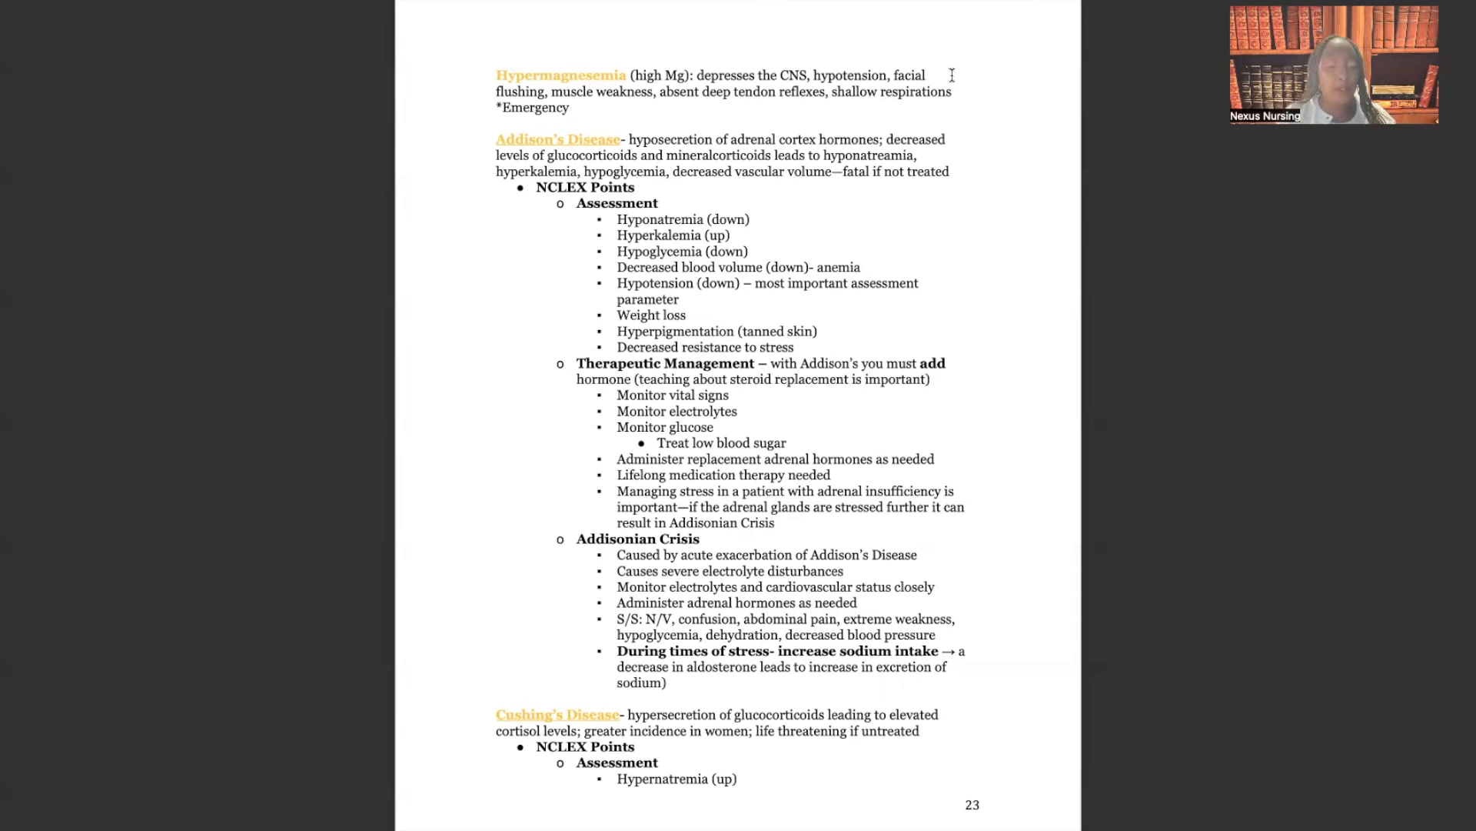
{"action": "scroll", "scroll_direction": "down", "scroll_amount": 3}
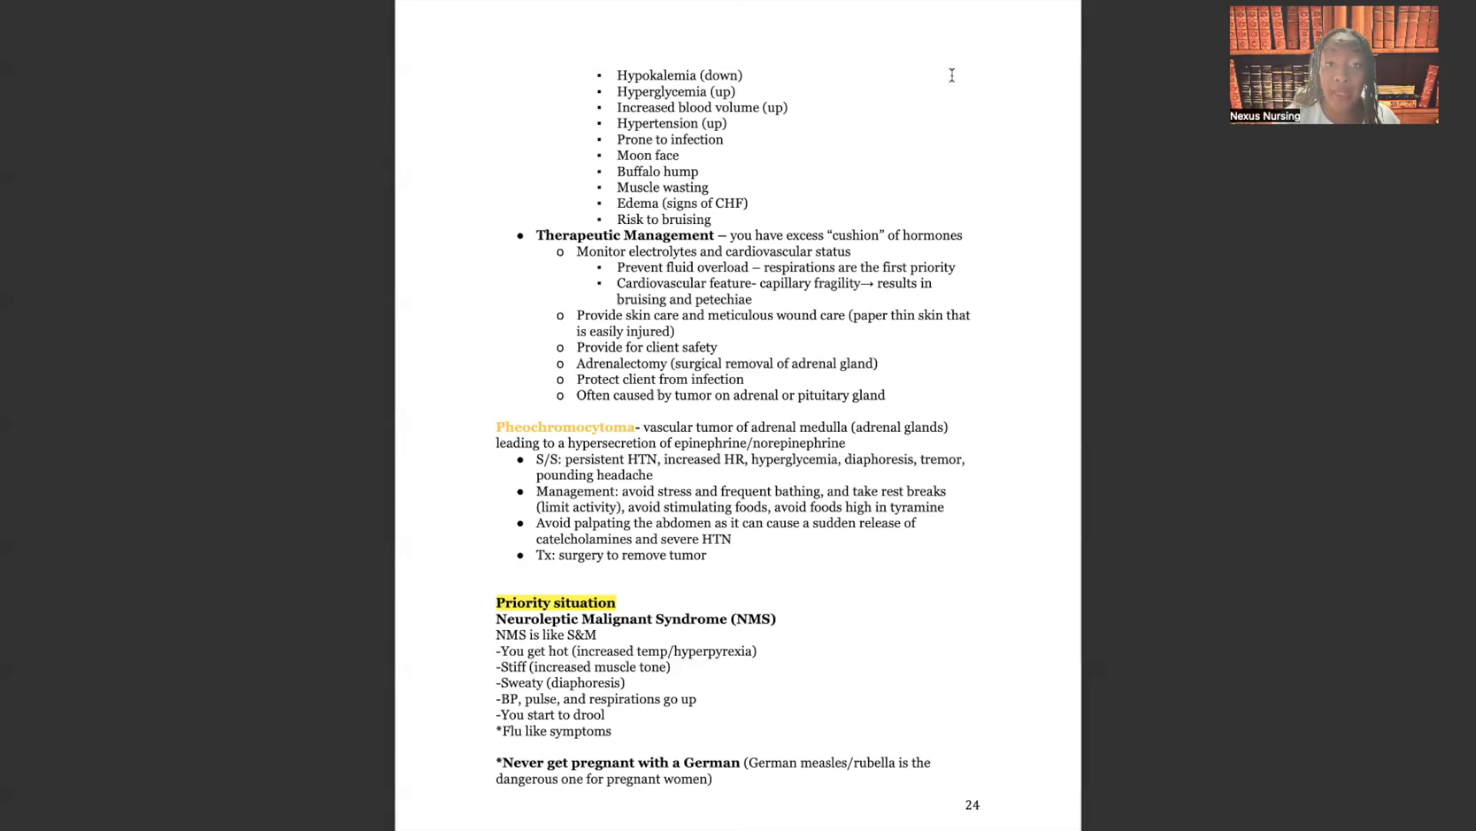
{"action": "mouse_move", "coordinate": [540, 406]}
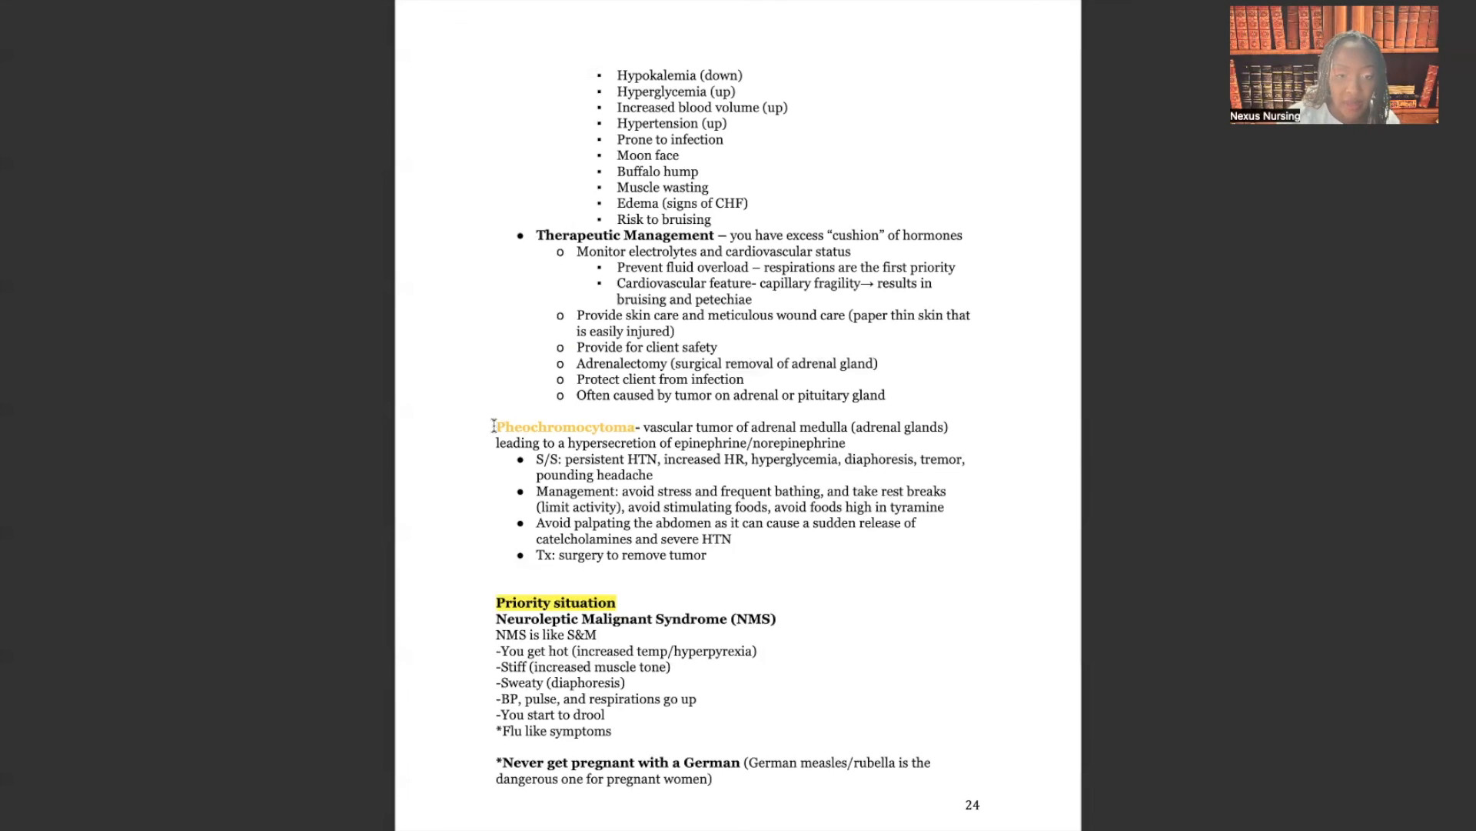
- Select the 'Pheochromocytoma' heading word on page 24
{"action": "double_click", "coordinate": [565, 427]}
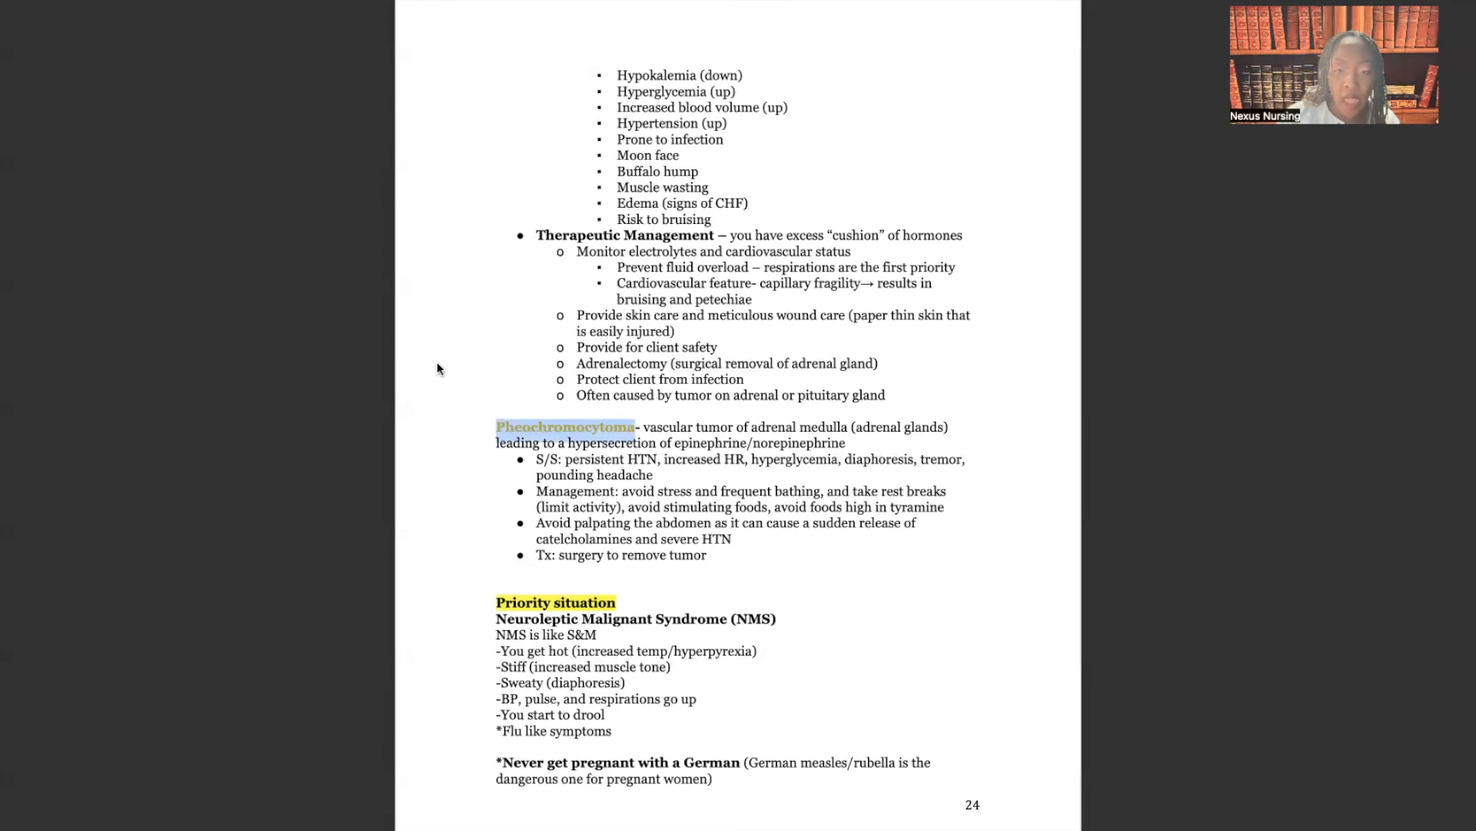